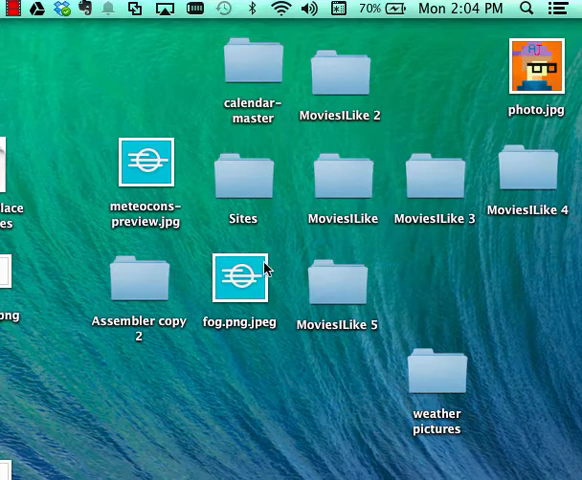
mouse_move(390, 33)
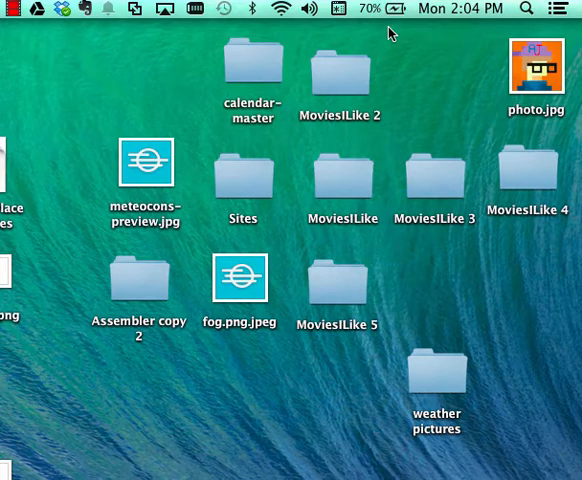
mouse_move(446, 55)
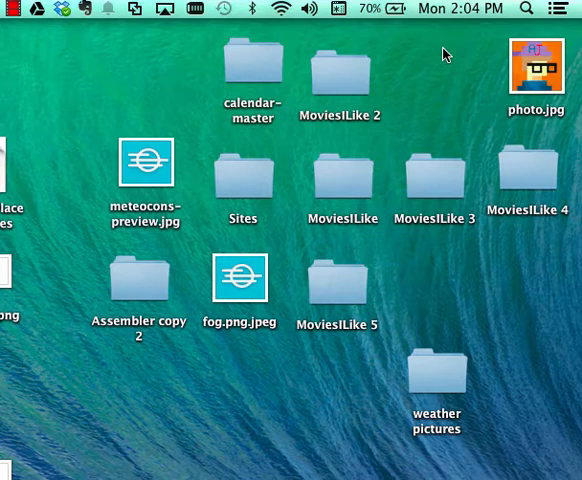
mouse_move(487, 35)
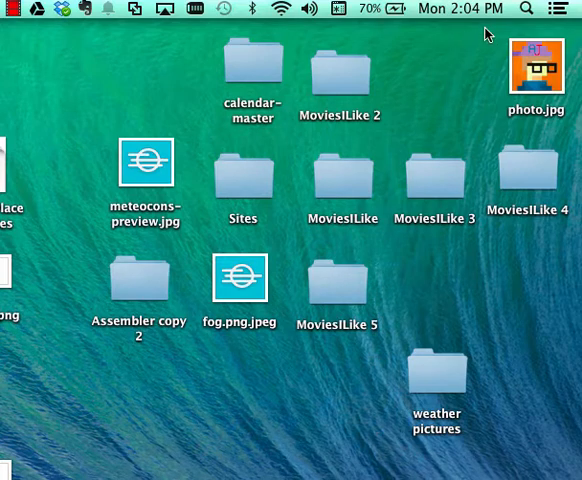
- Open the Spotlight search field from the menu bar magnifying-glass icon
left_click(526, 9)
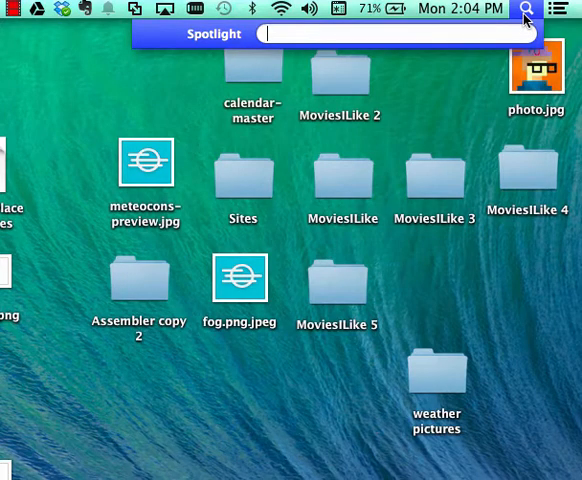
- Launch Terminal via Spotlight ('te') and enlarge its window to 83 by 32
type("te")
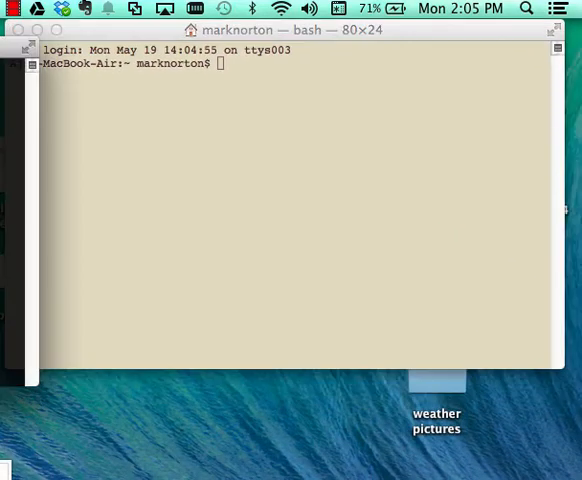
left_click_drag(562, 362, 568, 435)
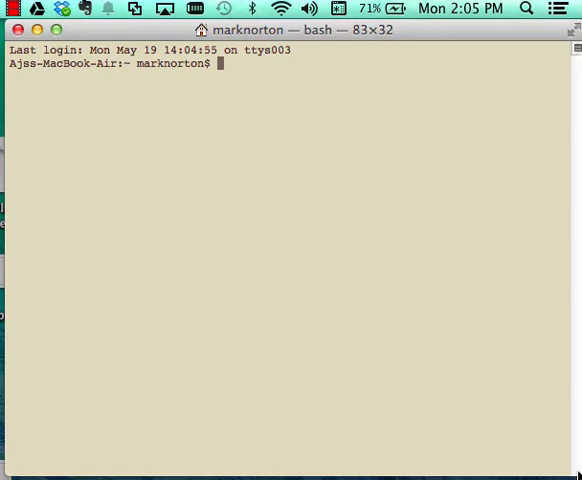
- Edit .bashrc in nano to show the block that sources ~/.bash_aliases
type("nano")
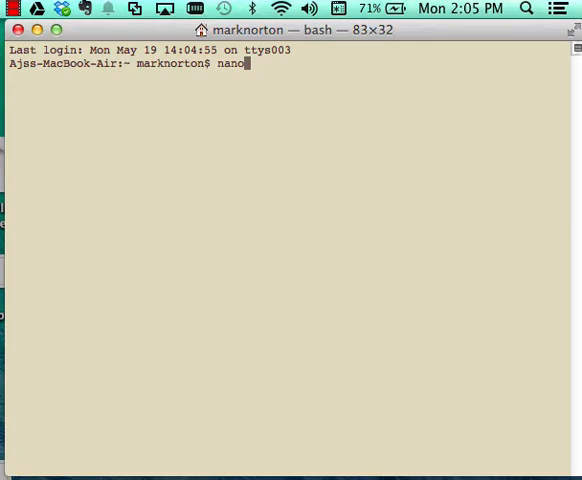
type(".")
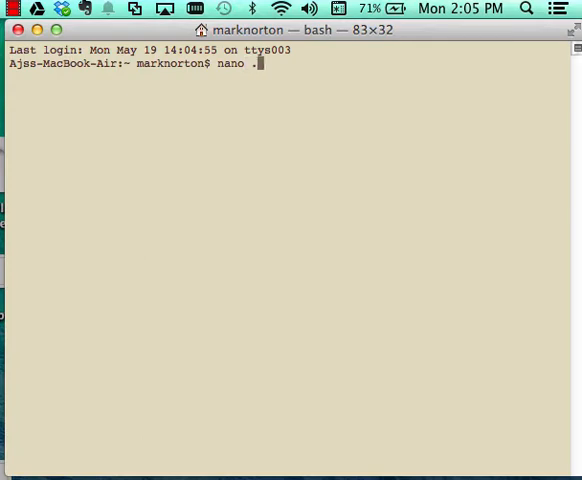
type("bash")
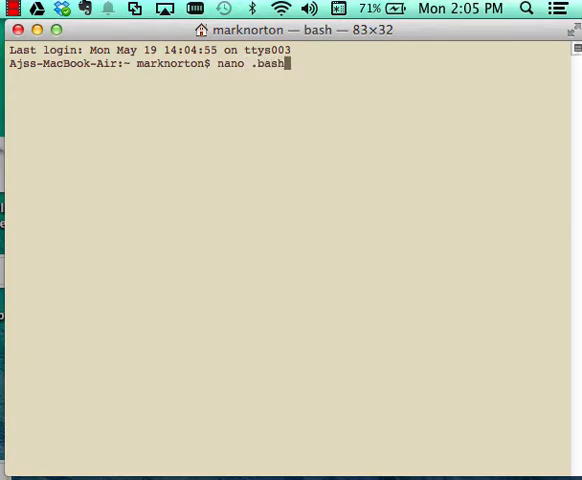
type("rc")
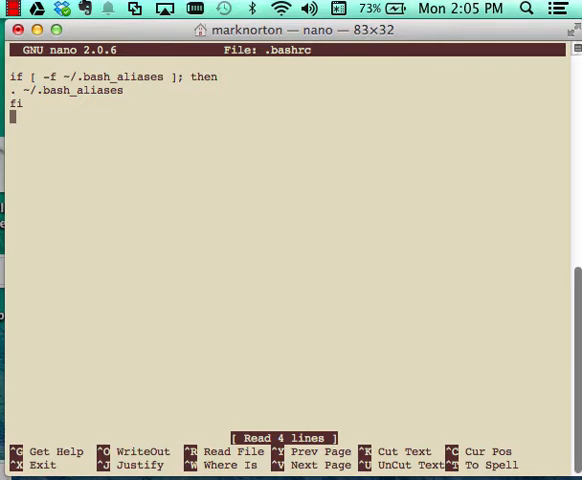
mouse_move(109, 172)
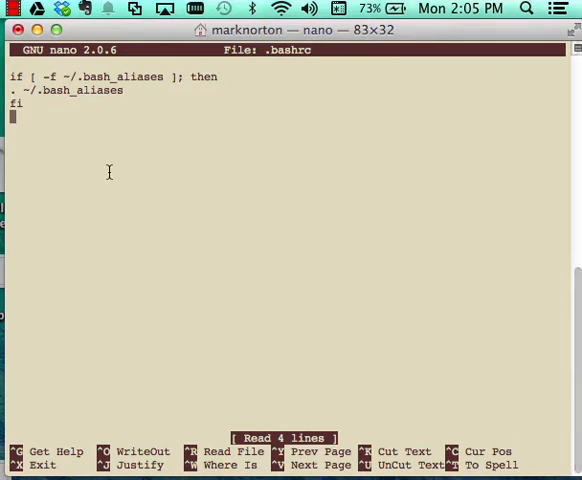
mouse_move(61, 109)
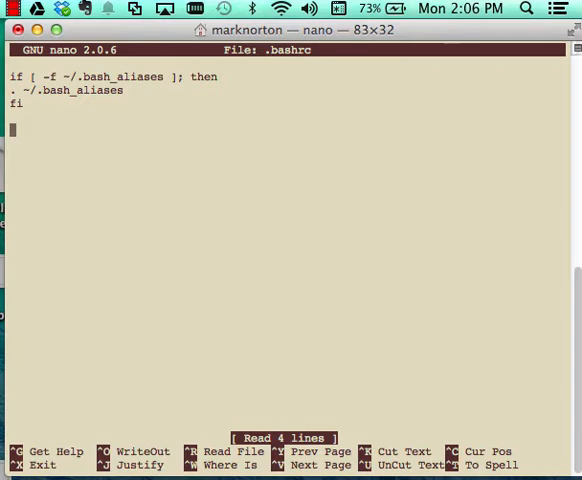
- Exit .bashrc and open .bash_aliases in nano, below the existing rlogin alias
key("ctrl+x")
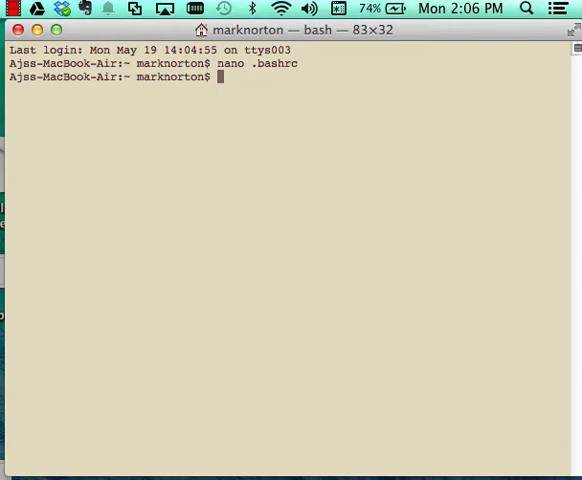
type("n")
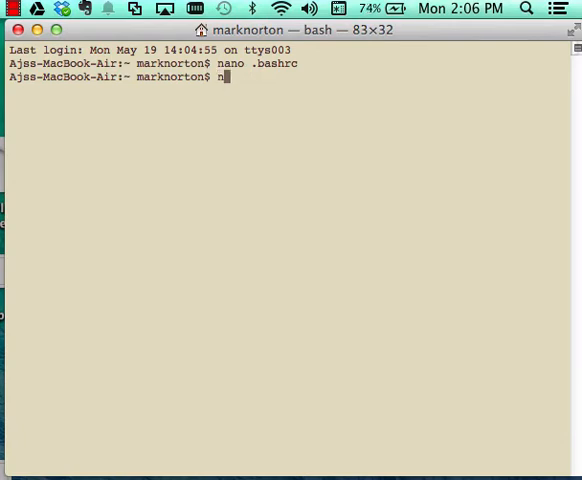
type("ano")
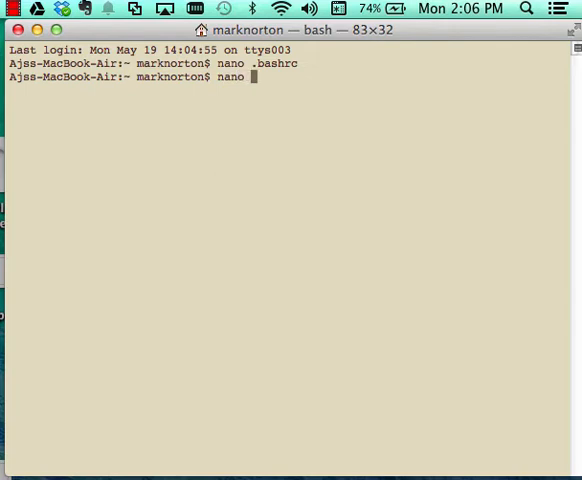
type(".ba")
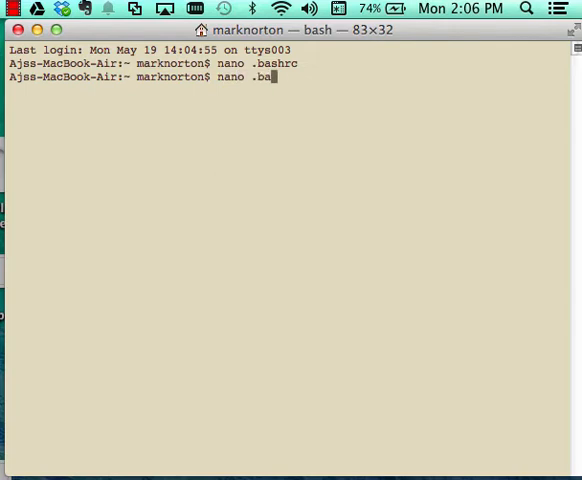
type("sh")
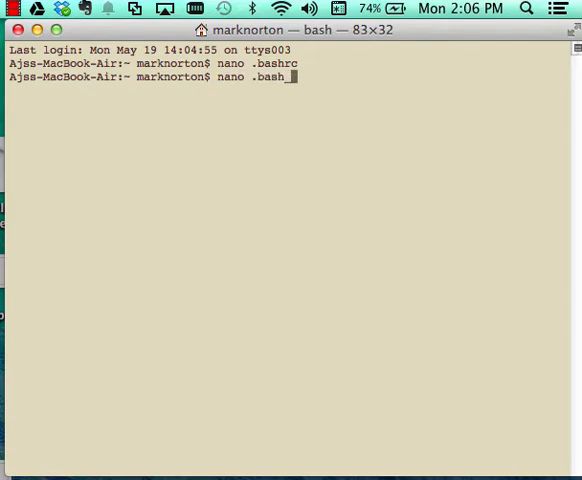
type("_ali")
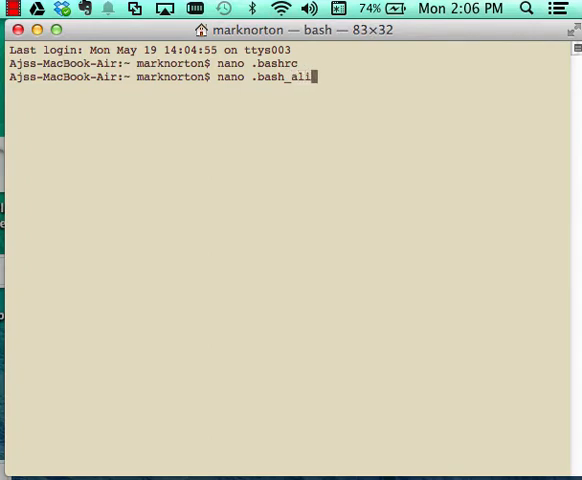
type("ases")
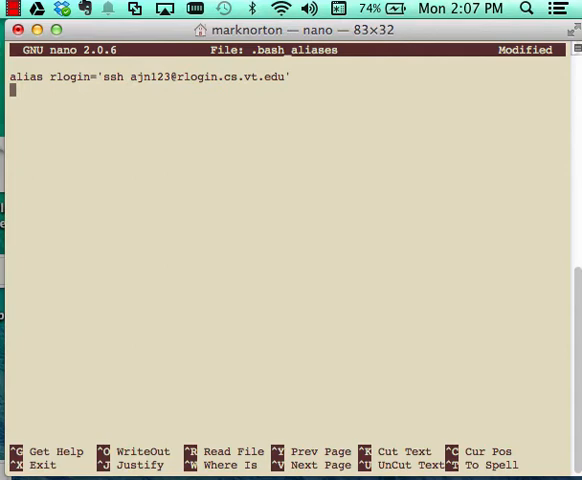
- Add alias list='ls -la' to .bash_aliases, save it, and exit nano
type("alias")
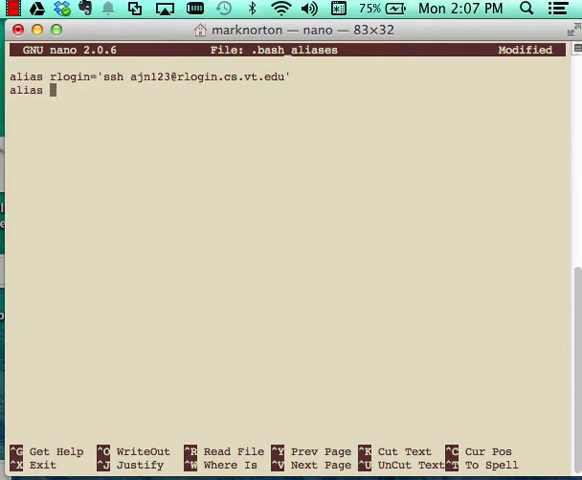
type("list")
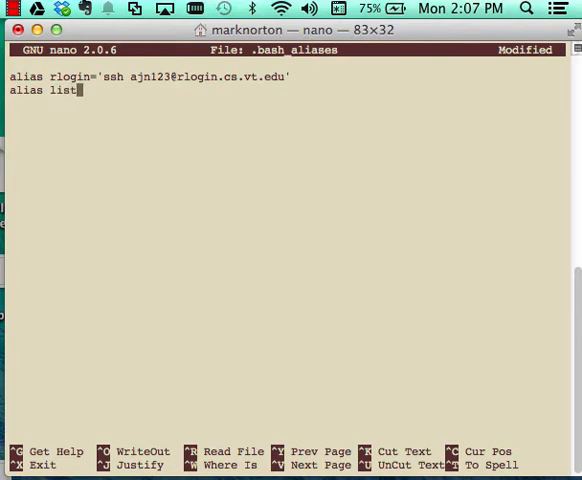
type("'")
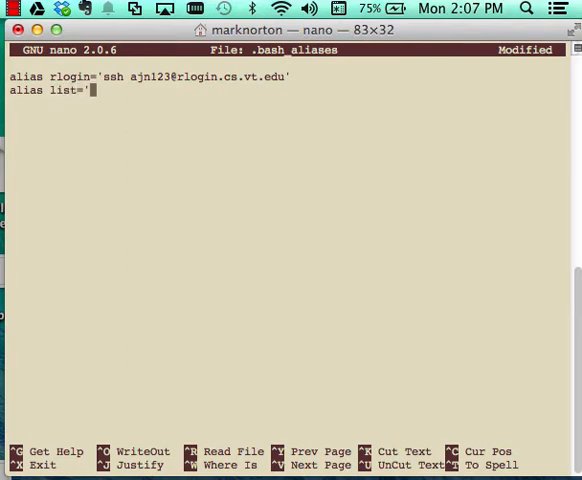
type("ll")
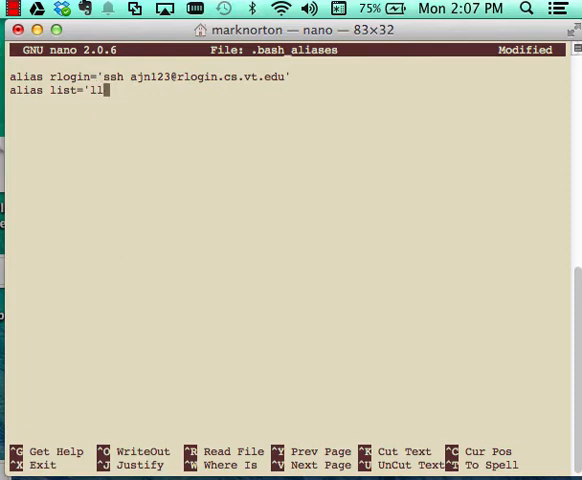
type("s la")
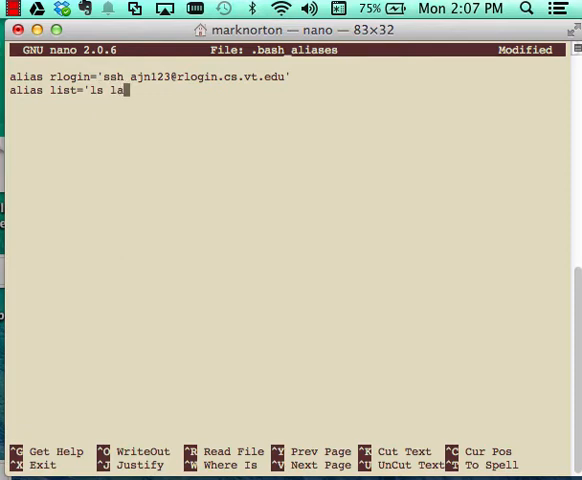
type("'")
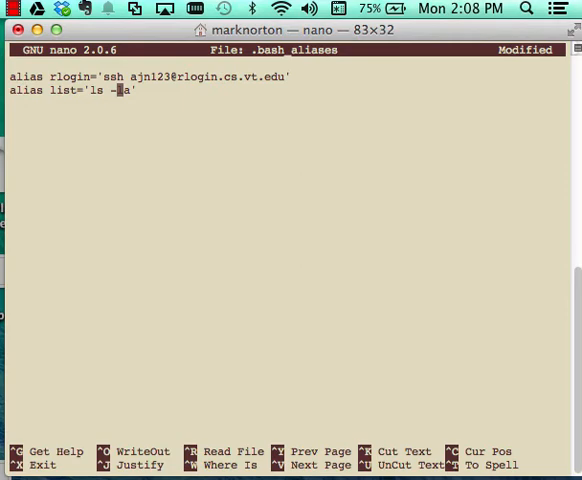
key("ctrl+x")
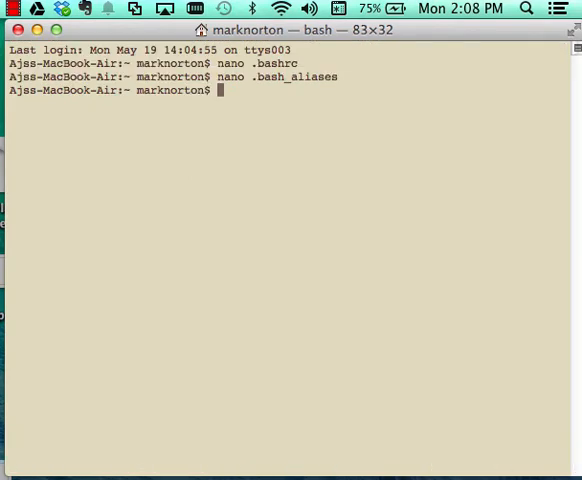
- Run list (command not found), connect with rlogin and exit, then clear the screen
type("list")
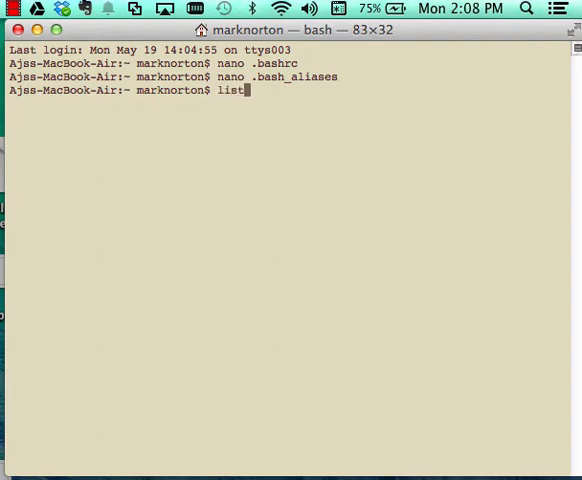
key("Return")
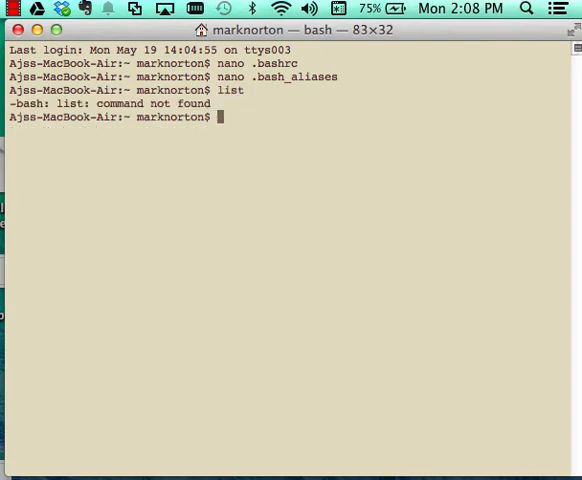
type("rlo")
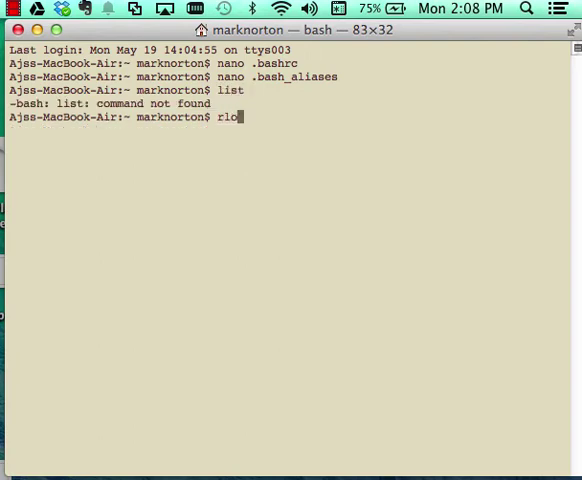
key("Return")
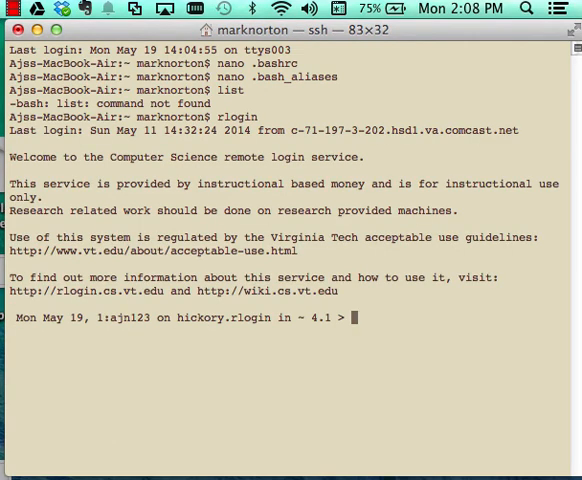
type("exit")
type("clear")
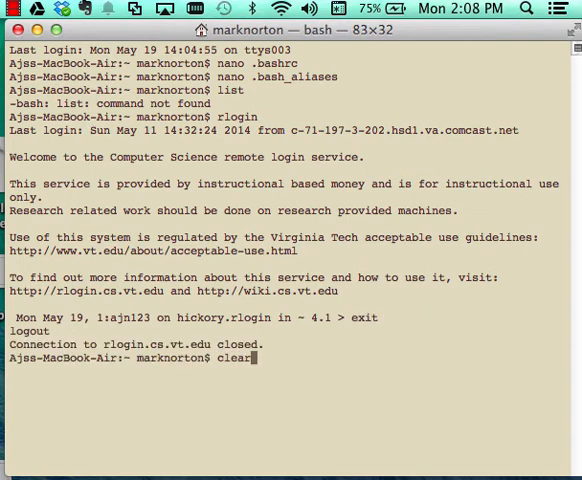
key("Return")
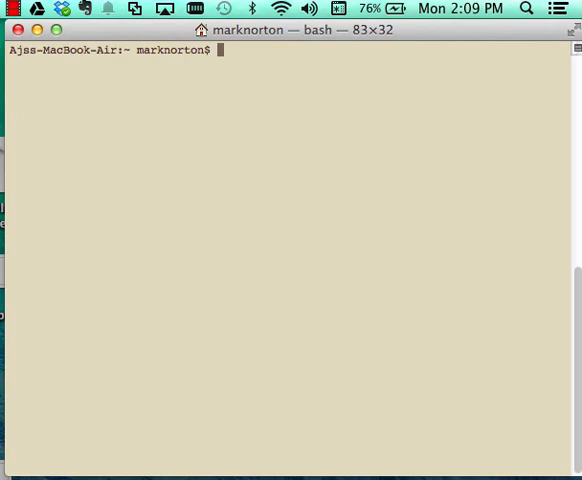
- Source .bashrc, run list to show the ls -la home listing, then clear
type("source")
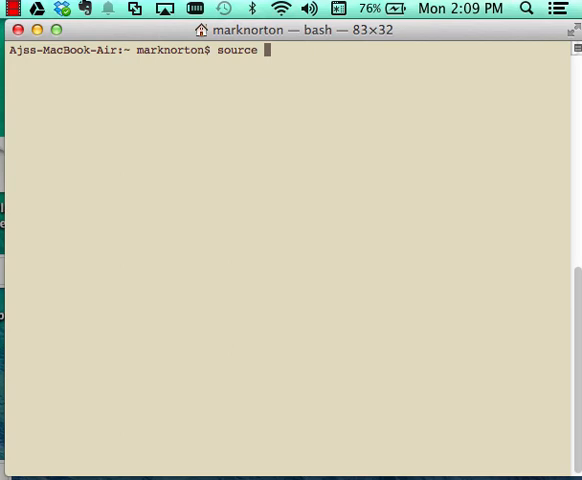
type(".bashrc")
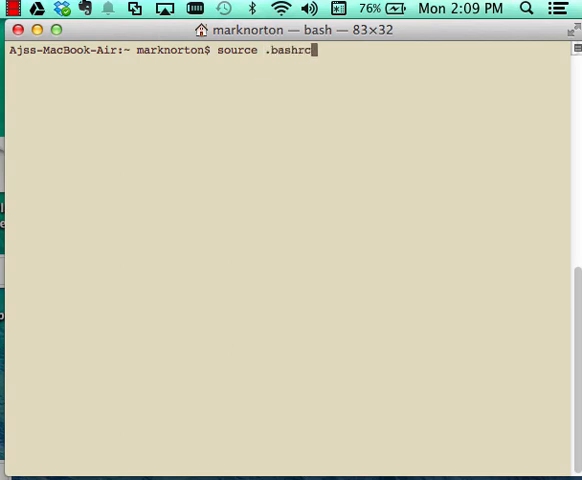
key("Return")
type("clear")
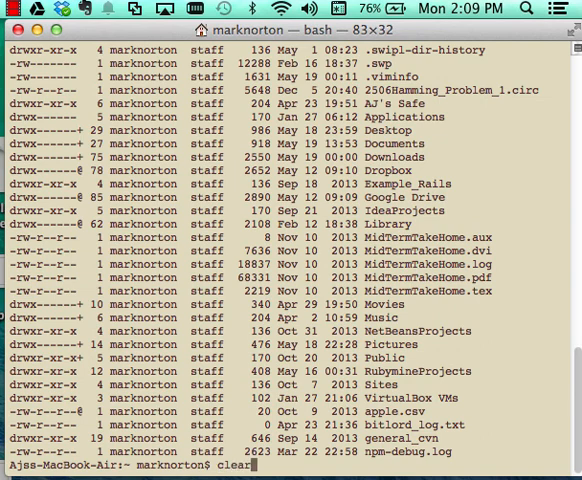
key("Return")
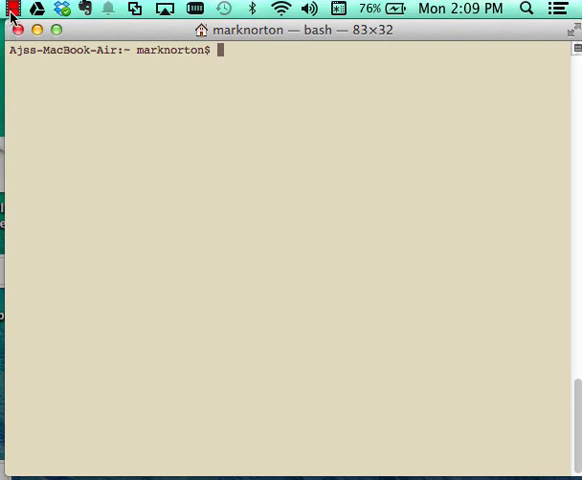
left_click(13, 9)
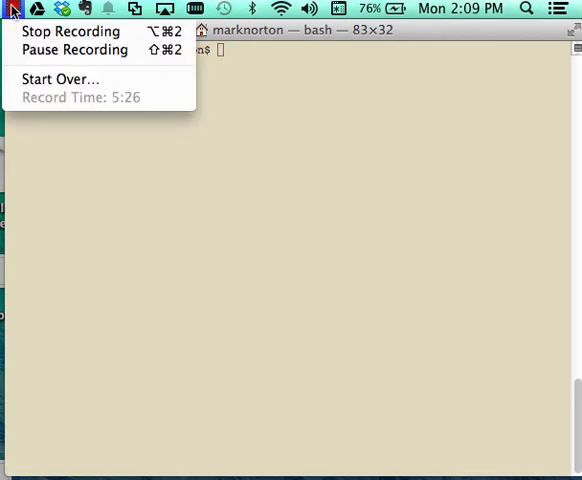